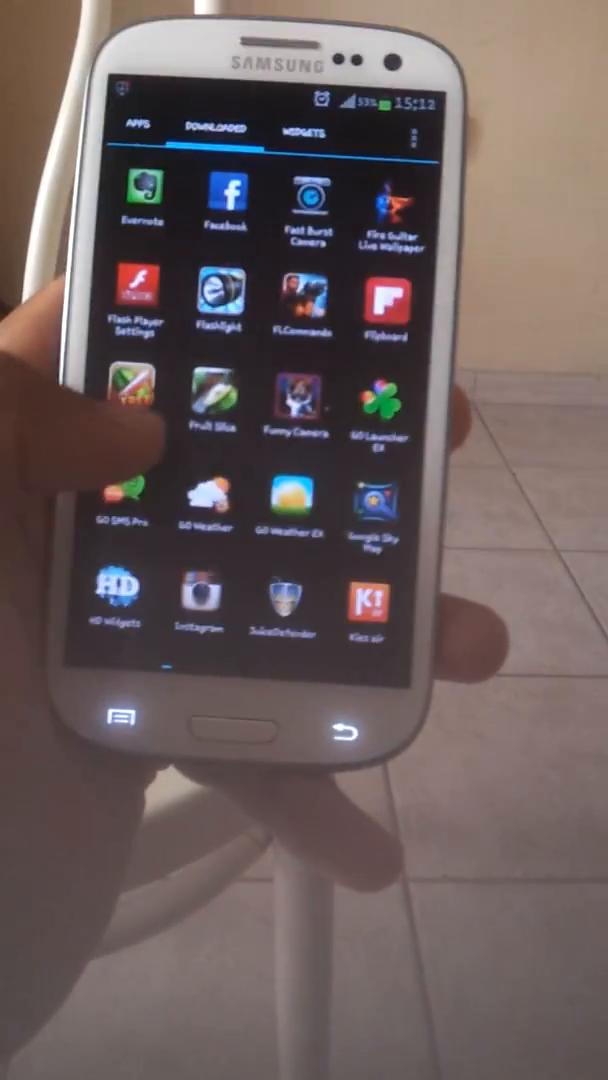
- Switch the Apex drawer between Widgets, Downloaded and Apps, then swipe through all installed apps
{"action": "left_click", "coordinate": [306, 132]}
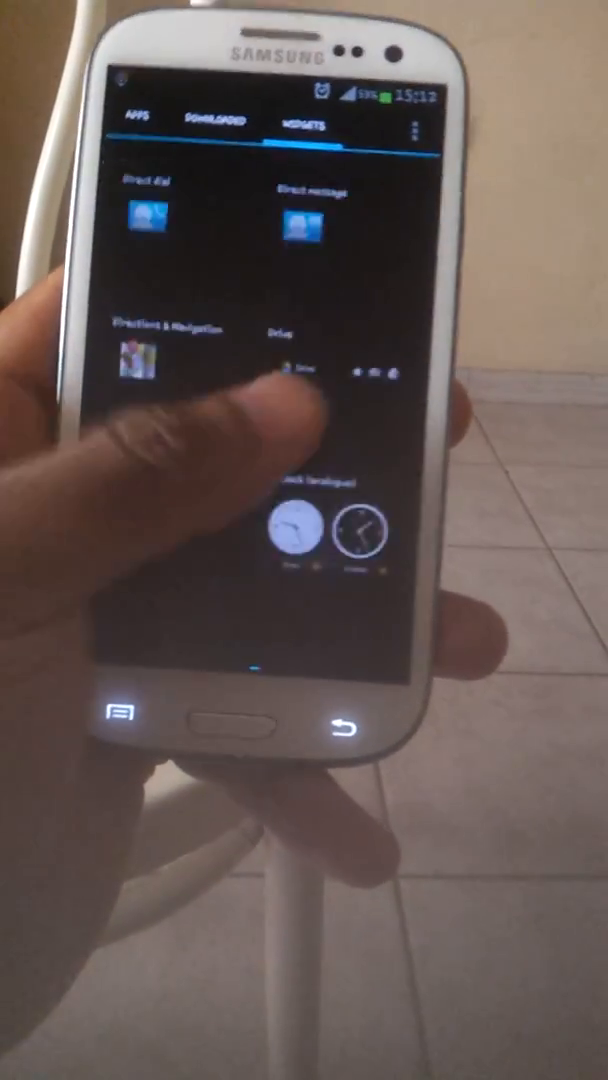
{"action": "left_click", "coordinate": [212, 104]}
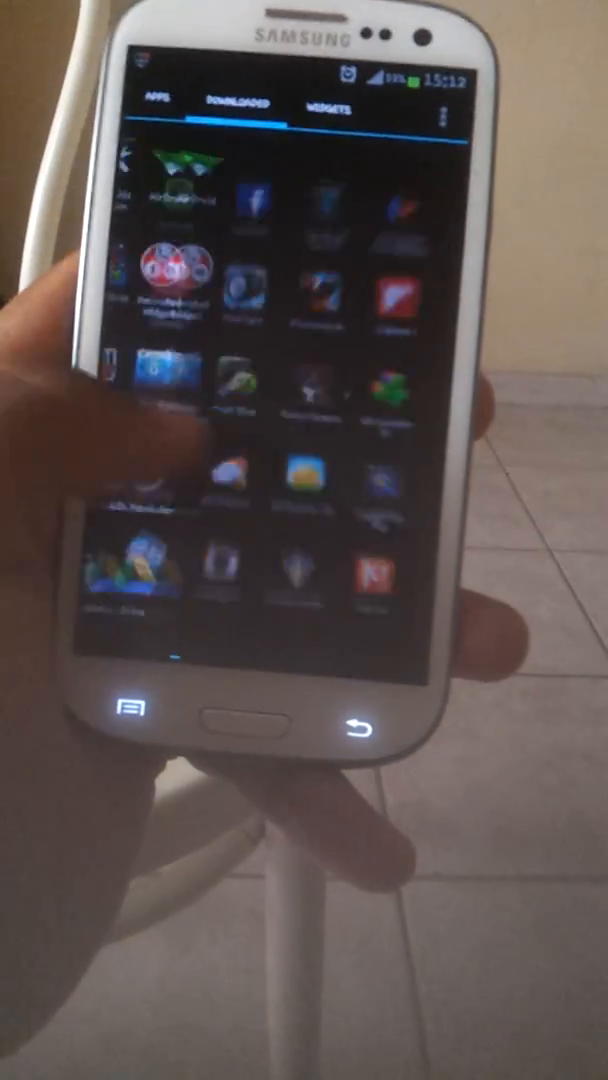
{"action": "left_click", "coordinate": [154, 100]}
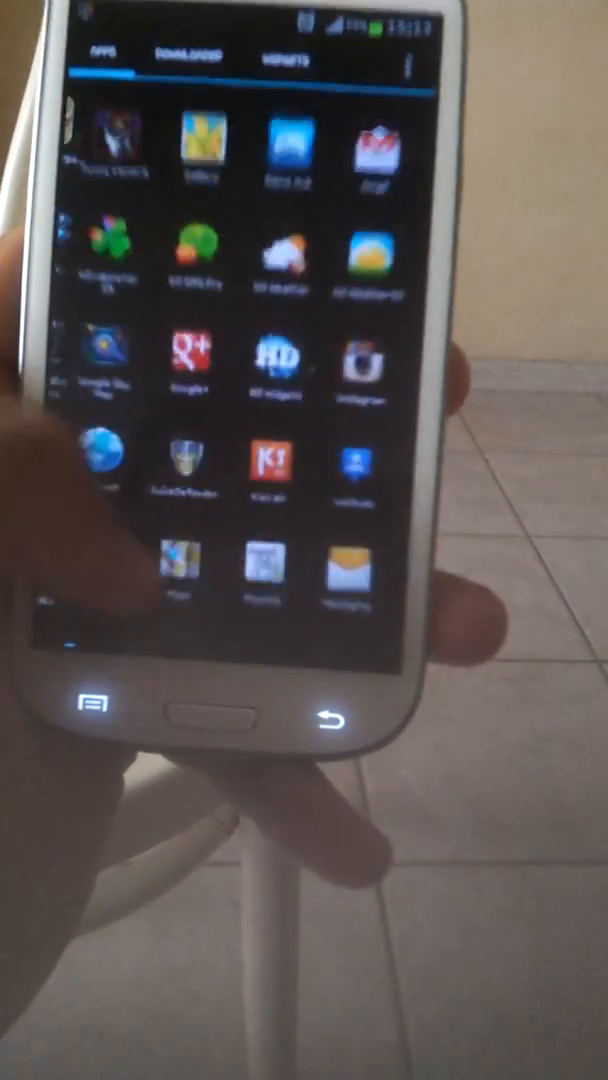
{"action": "scroll", "scroll_direction": "down", "scroll_amount": 3}
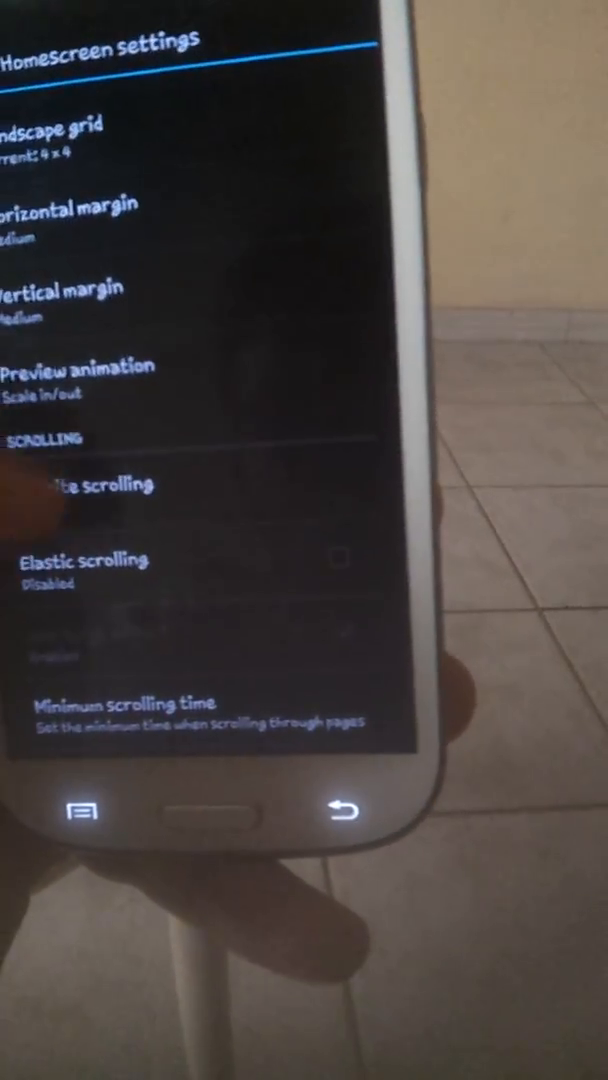
- Scroll the Apex homescreen settings down past grid and margin to scrolling and wallpaper options
{"action": "scroll", "scroll_direction": "down", "scroll_amount": 3}
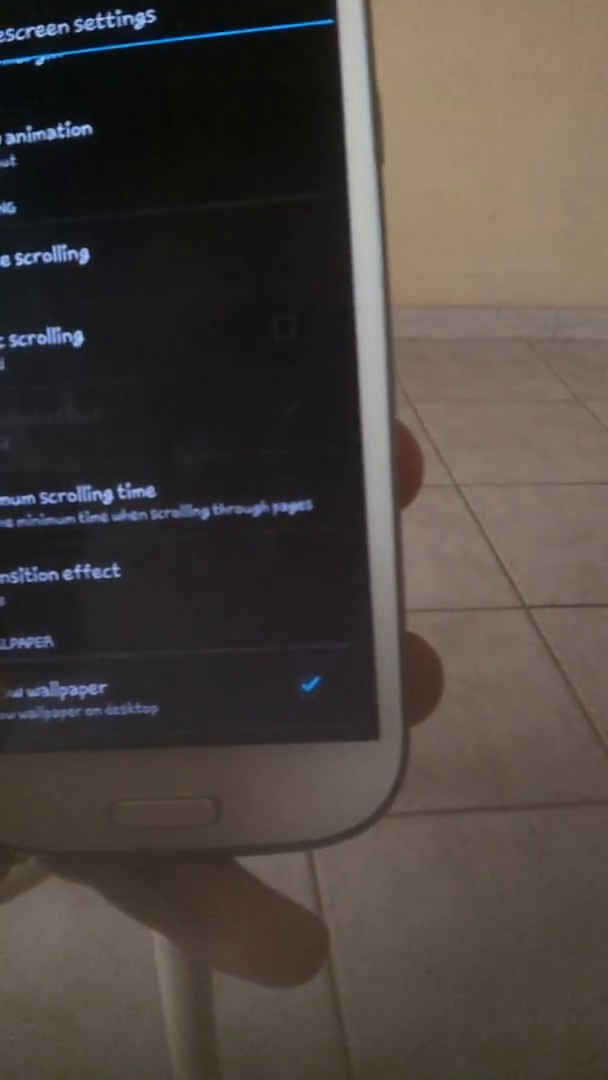
{"action": "scroll", "scroll_direction": "down", "scroll_amount": 3}
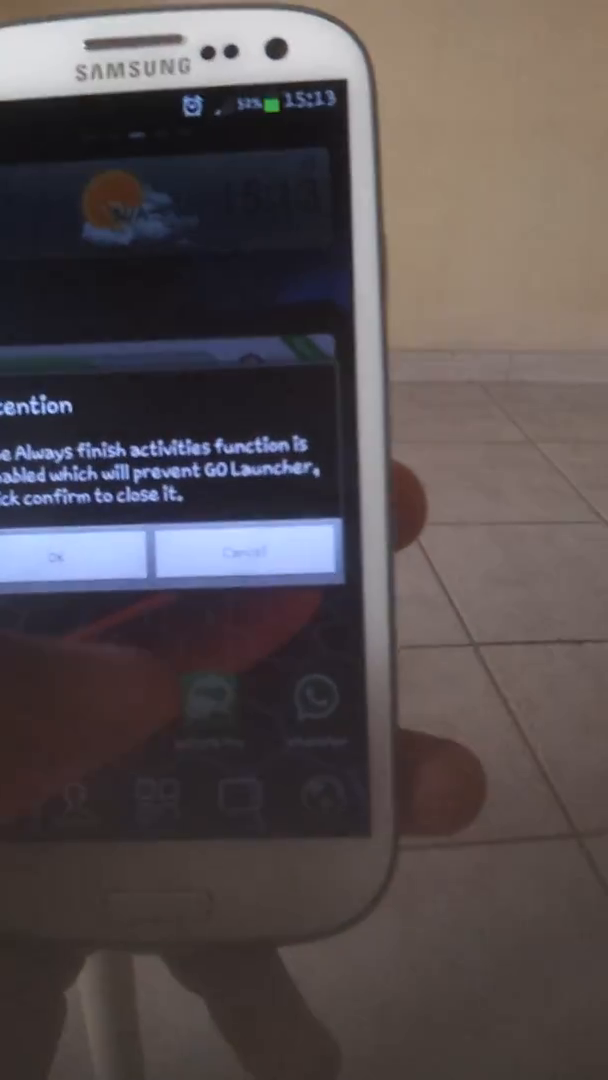
- Confirm Ok on the 'Always finish activities' warning and reach the GO Launcher home screen and dock
{"action": "left_click", "coordinate": [60, 556]}
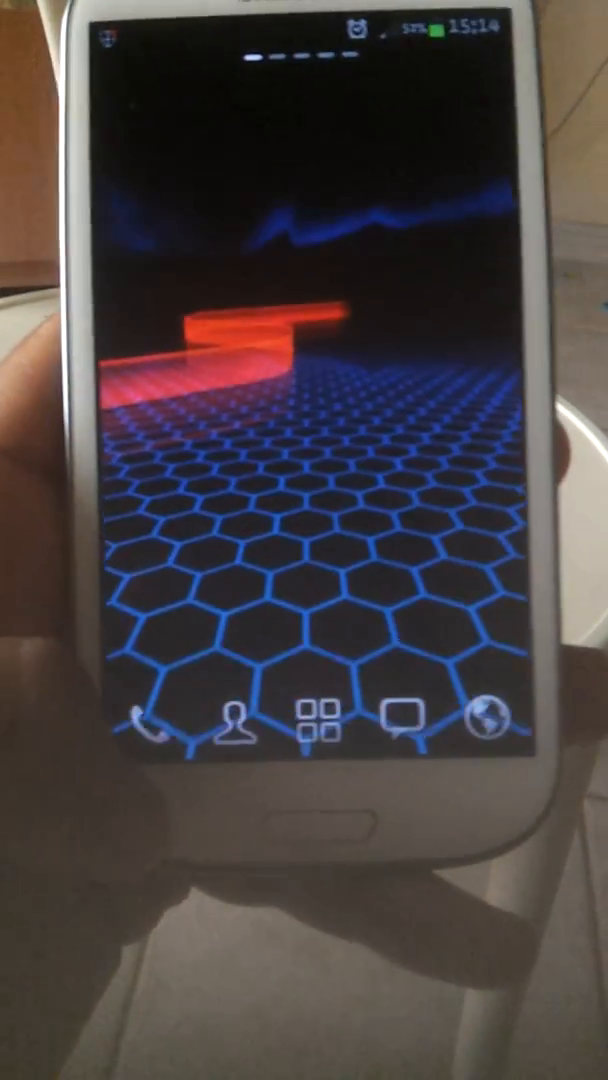
{"action": "left_click", "coordinate": [150, 724]}
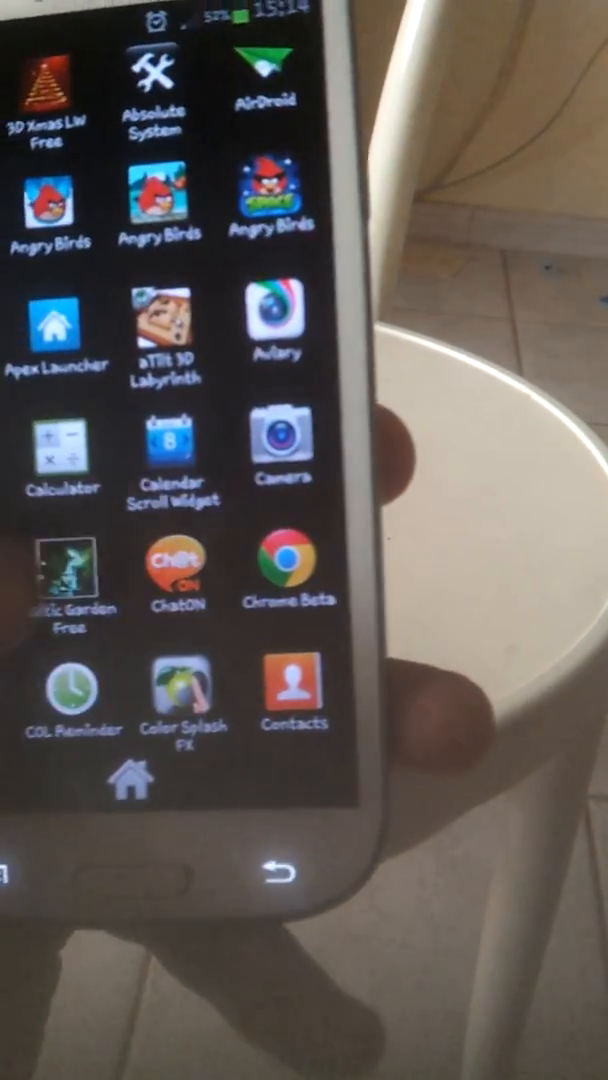
- Scroll through the LauncherPro app drawer's alphabetical app icons
{"action": "scroll", "scroll_direction": "down", "scroll_amount": 3}
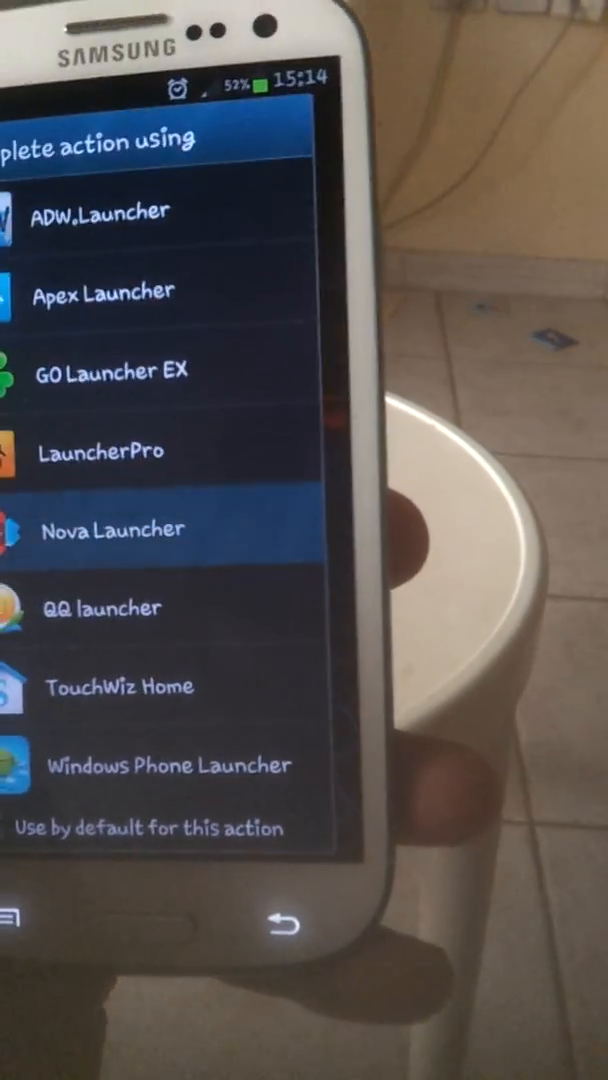
- Choose Nova Launcher as home app, start adding a widget and scroll the Choose widget list
{"action": "left_click", "coordinate": [114, 528]}
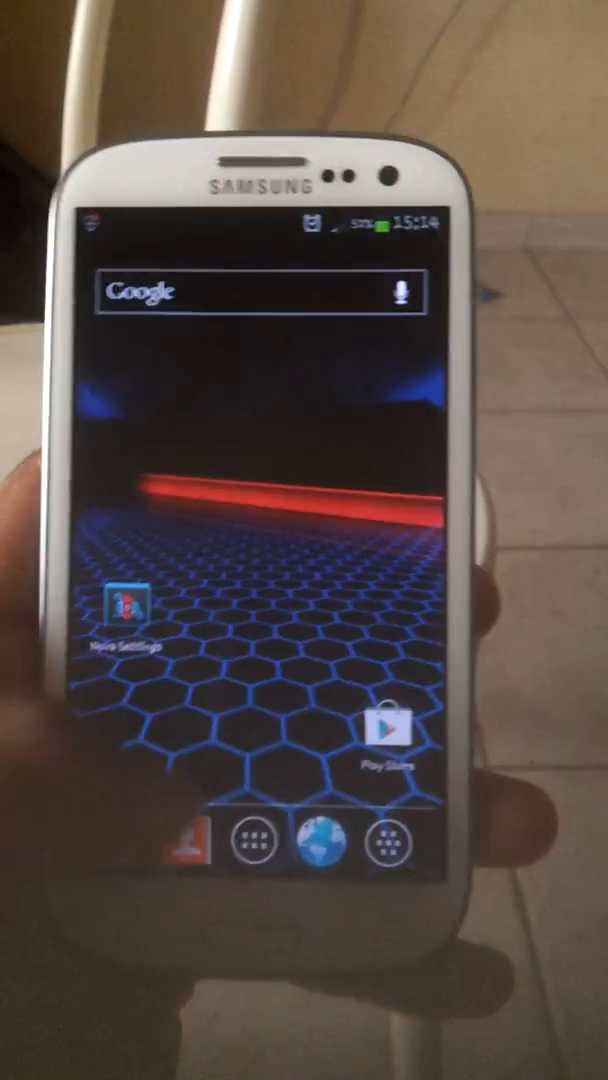
{"action": "left_click", "coordinate": [258, 858]}
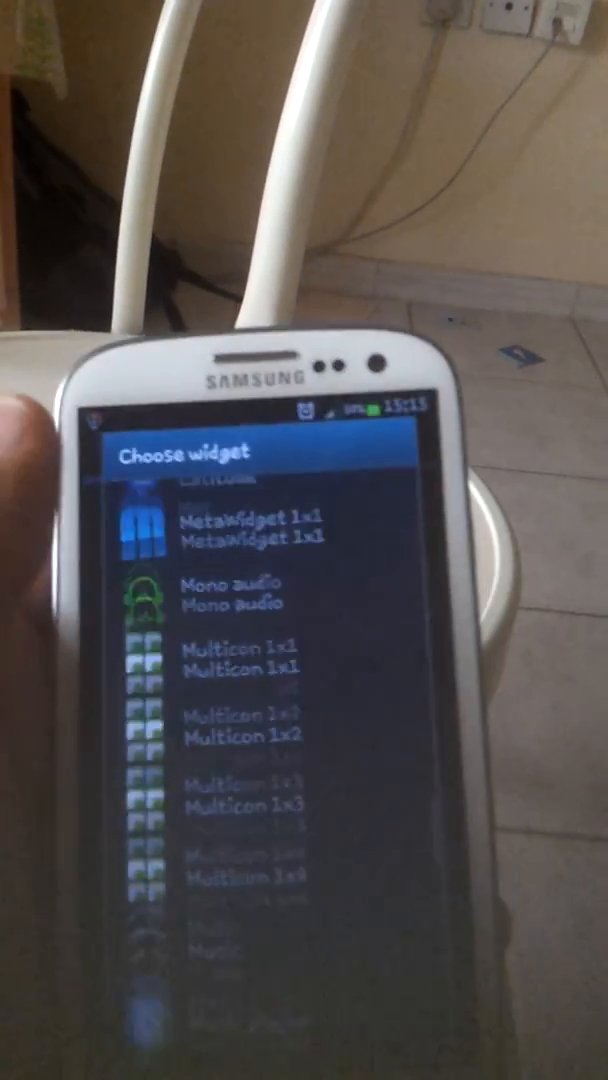
{"action": "scroll", "scroll_direction": "down", "scroll_amount": 3}
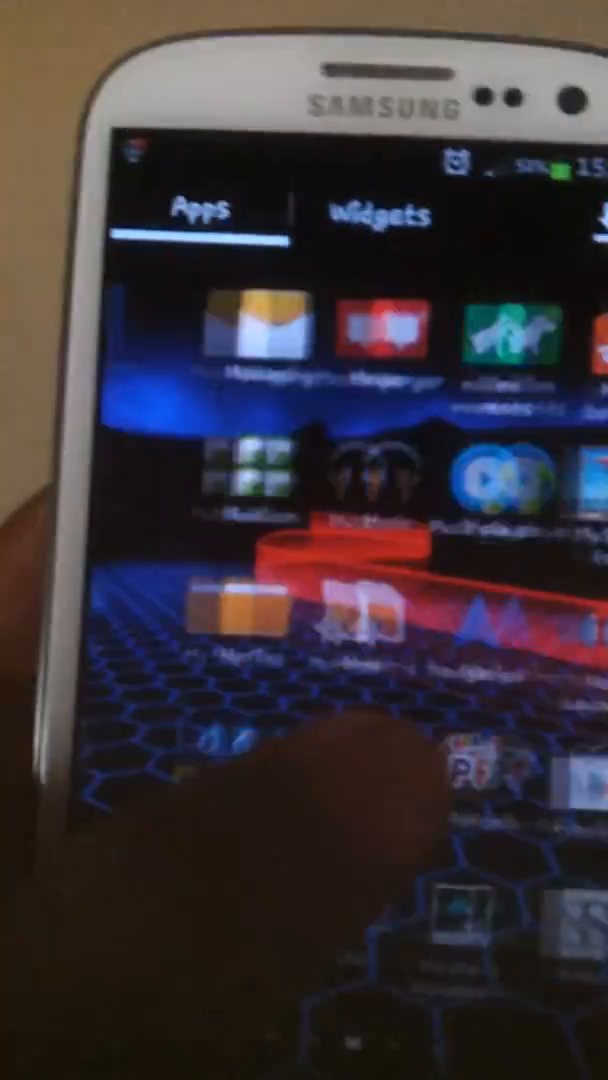
- Show the TouchWiz drawer's Widgets tab and swipe through widgets like Alarm, Bookmark and Flipboard
{"action": "left_click", "coordinate": [378, 216]}
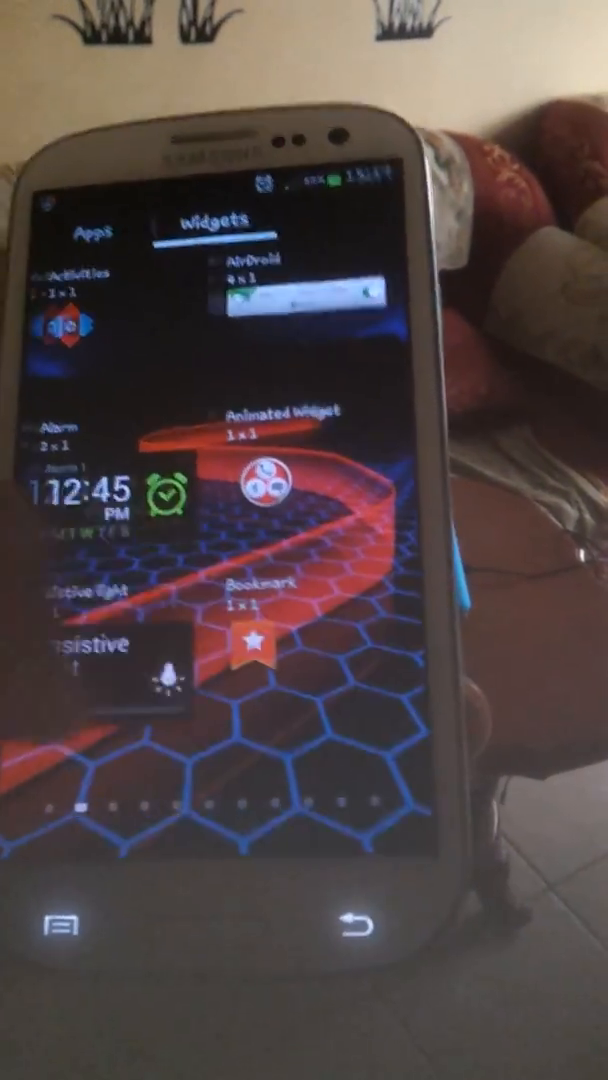
{"action": "scroll", "scroll_direction": "down", "scroll_amount": 3}
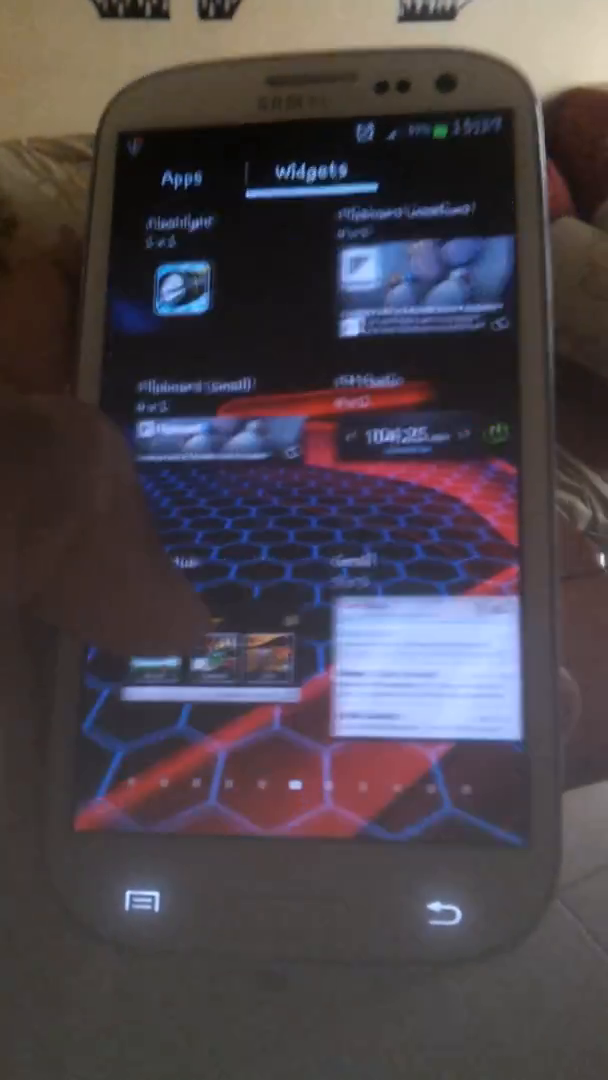